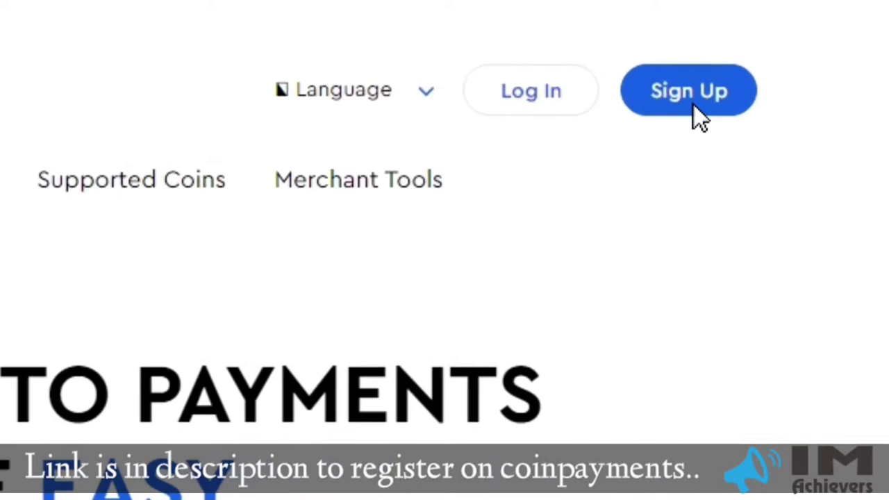
# Fill in the CoinPayments personal sign-up form and submit the registration.
pyautogui.click(688, 90)
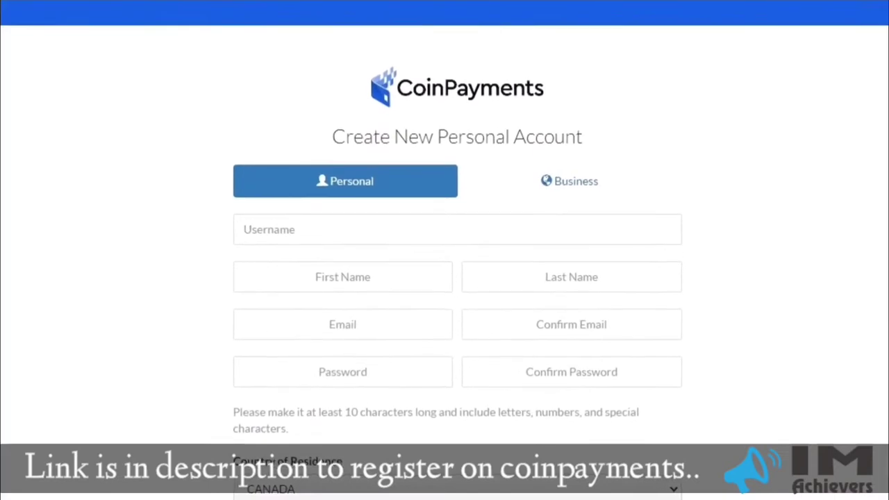
pyautogui.scroll(-3)
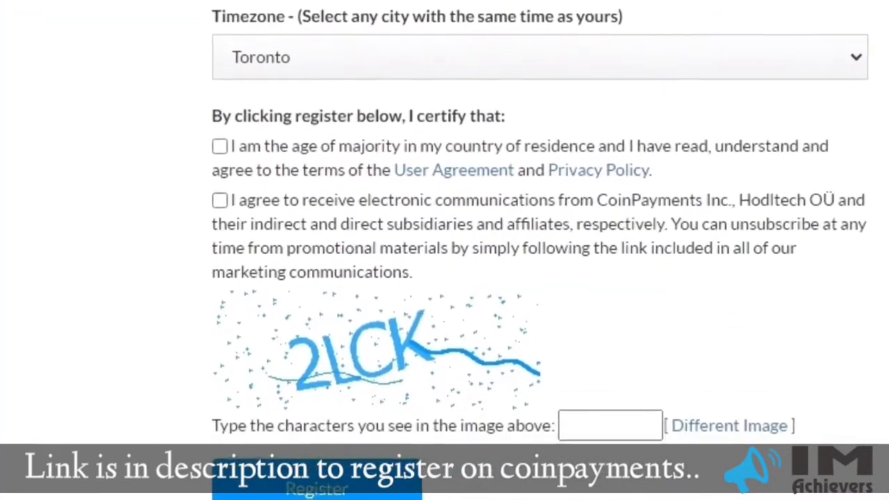
pyautogui.click(316, 488)
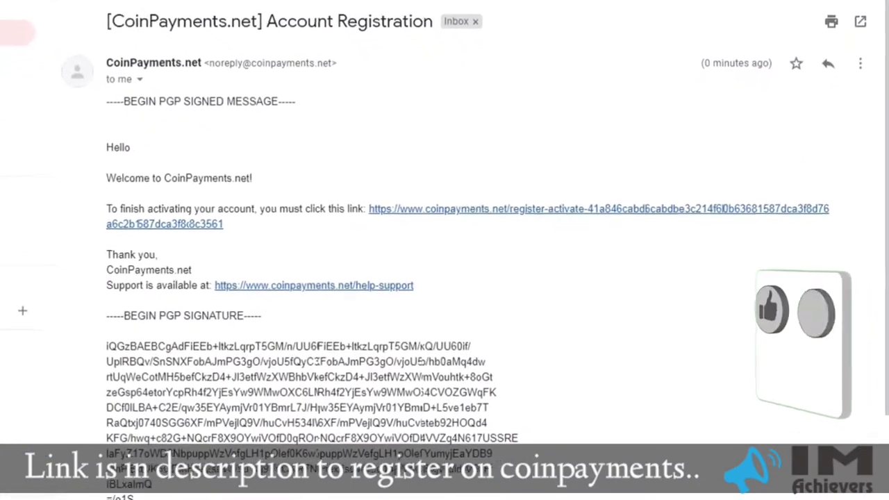
# Follow the activation link in the CoinPayments Account Registration email to reach sign-in.
pyautogui.click(599, 208)
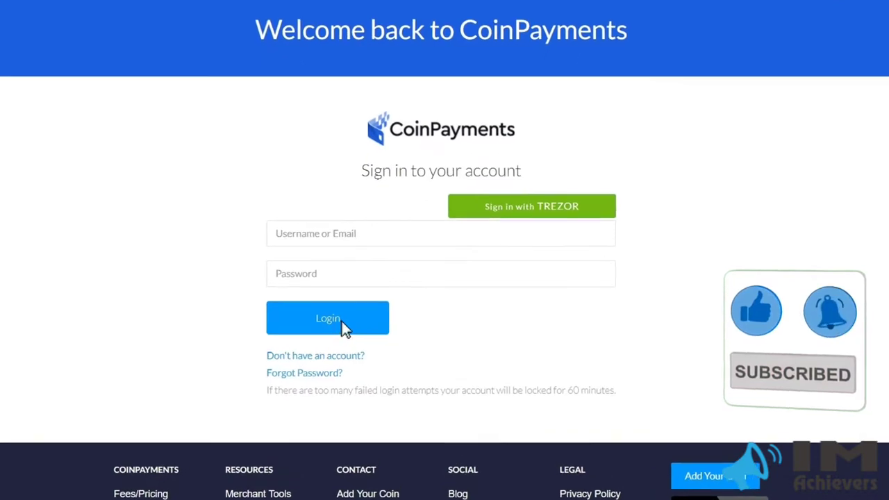
pyautogui.scroll(-3)
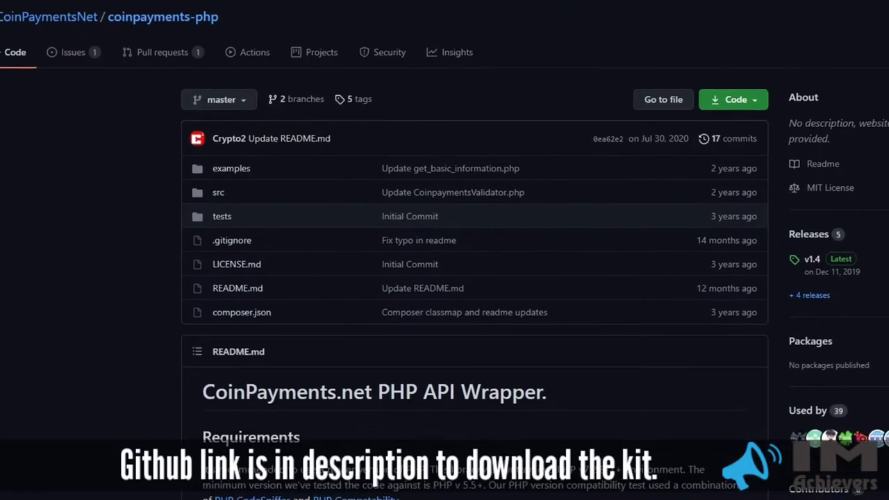
pyautogui.scroll(-3)
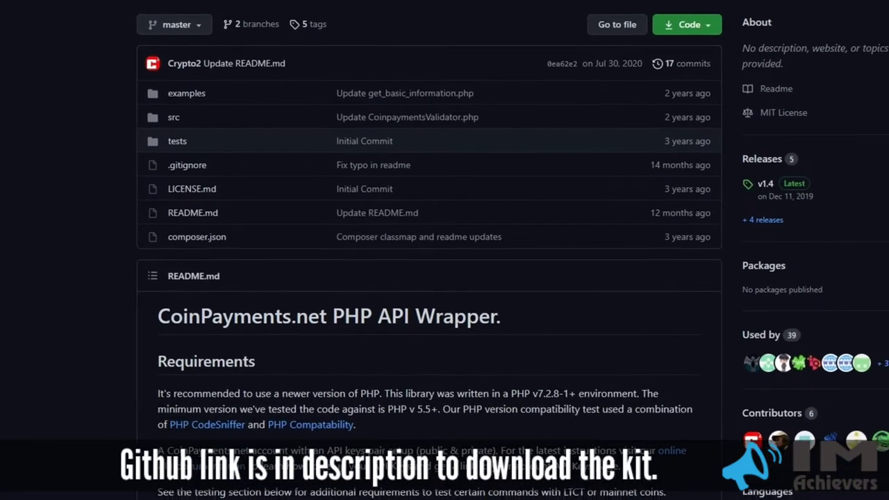
pyautogui.scroll(-3)
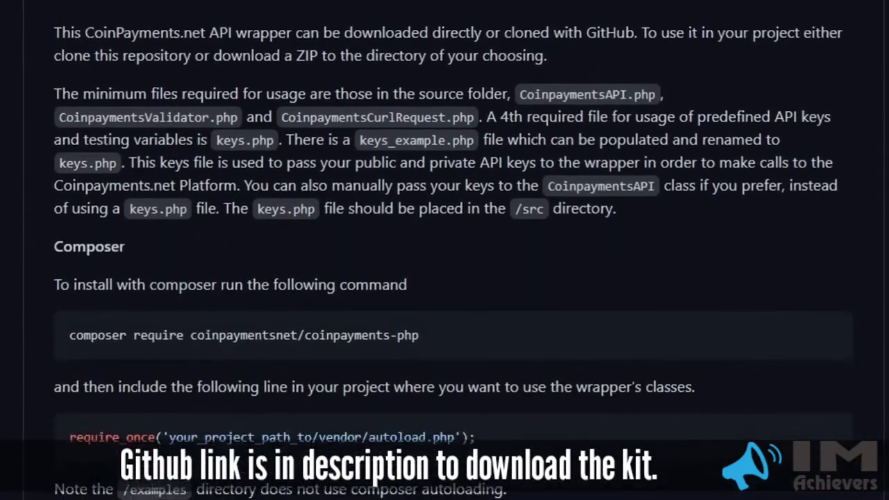
pyautogui.scroll(-3)
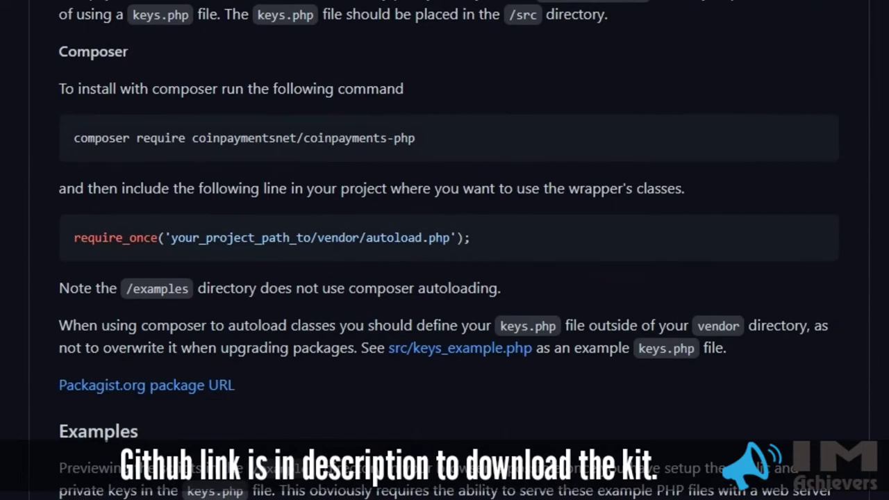
pyautogui.scroll(-3)
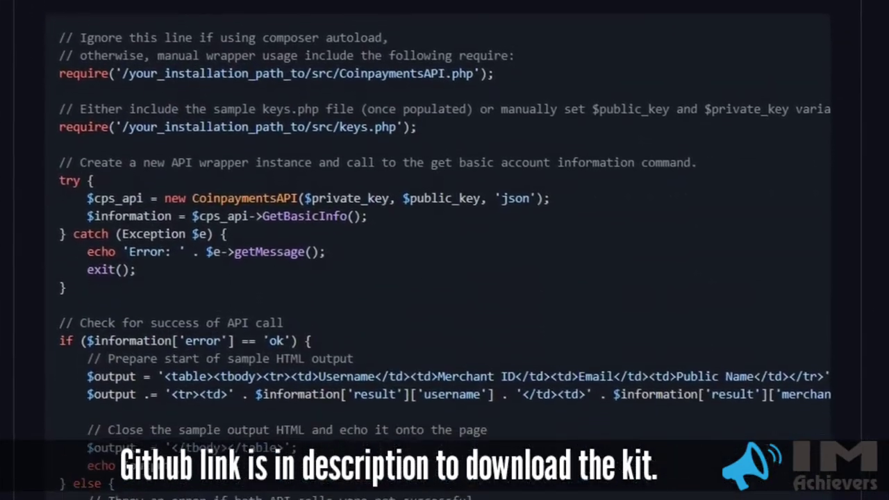
pyautogui.scroll(-3)
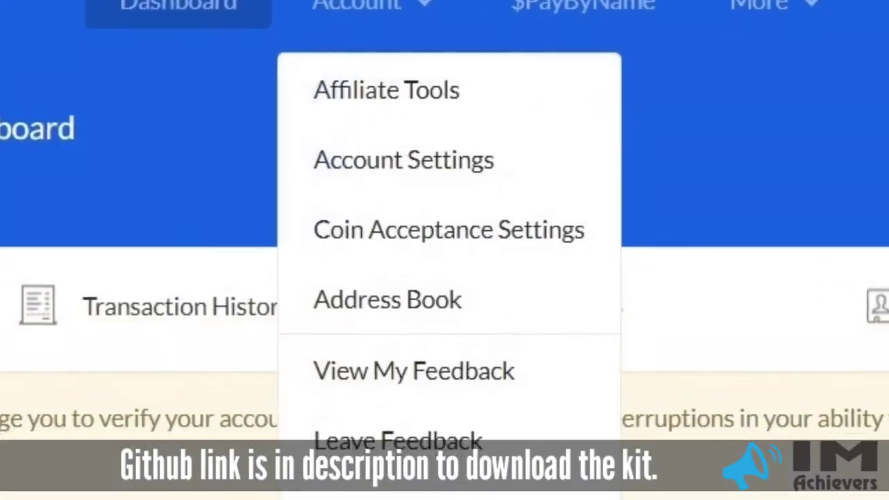
# Go to API Keys from the CoinPayments dashboard's Account menu.
pyautogui.scroll(-3)
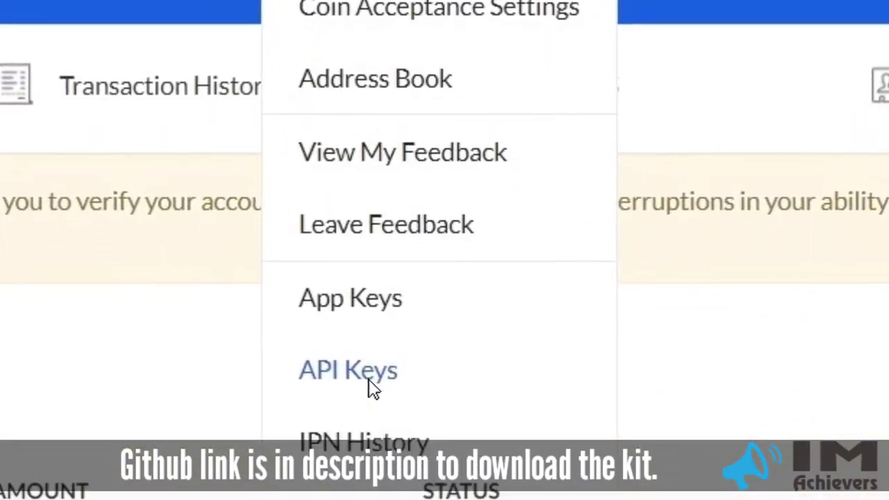
pyautogui.click(348, 369)
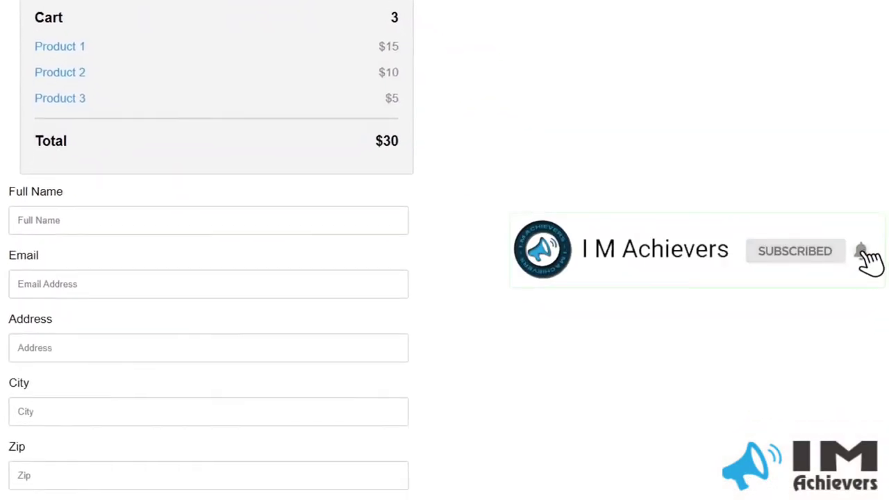
# Choose Pay Using CoinPayments for the $30 three-product demo cart.
pyautogui.scroll(-3)
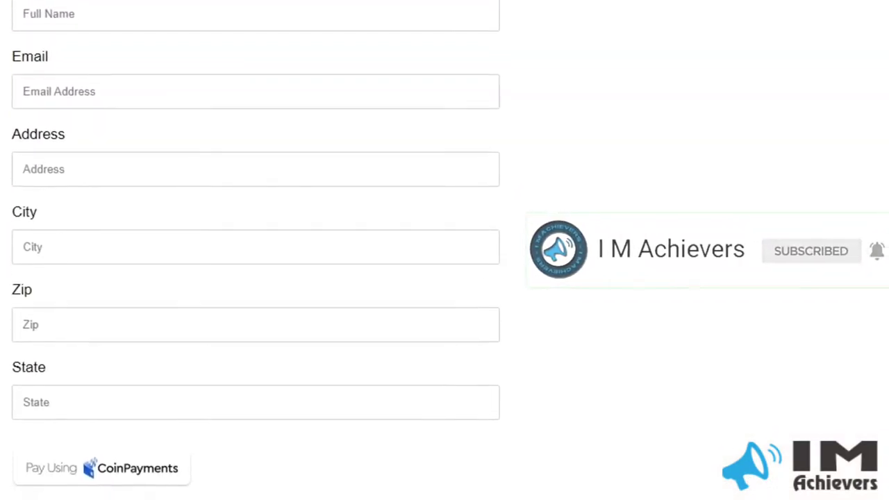
pyautogui.scroll(-3)
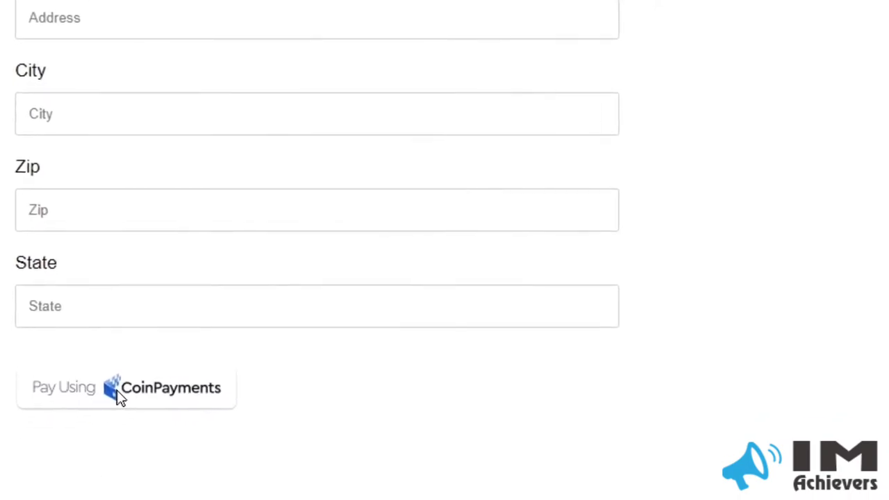
pyautogui.click(126, 387)
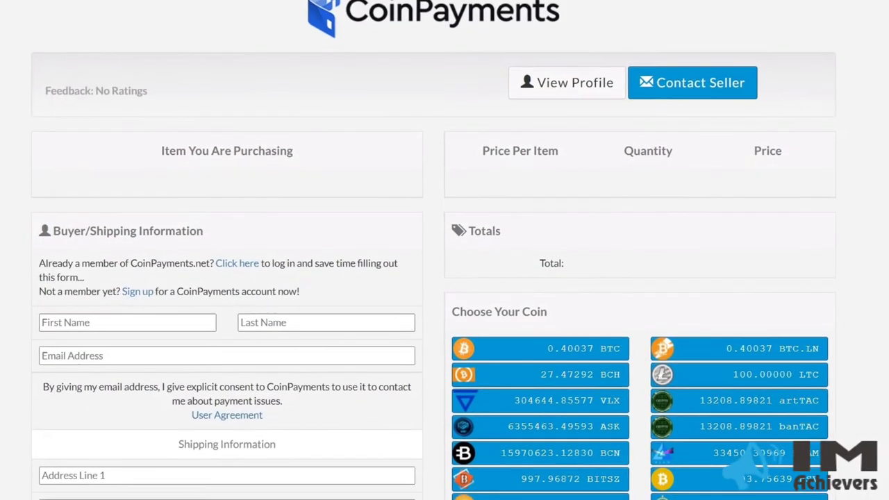
# Complete checkout for the demo order on the CoinPayments checkout page.
pyautogui.scroll(-3)
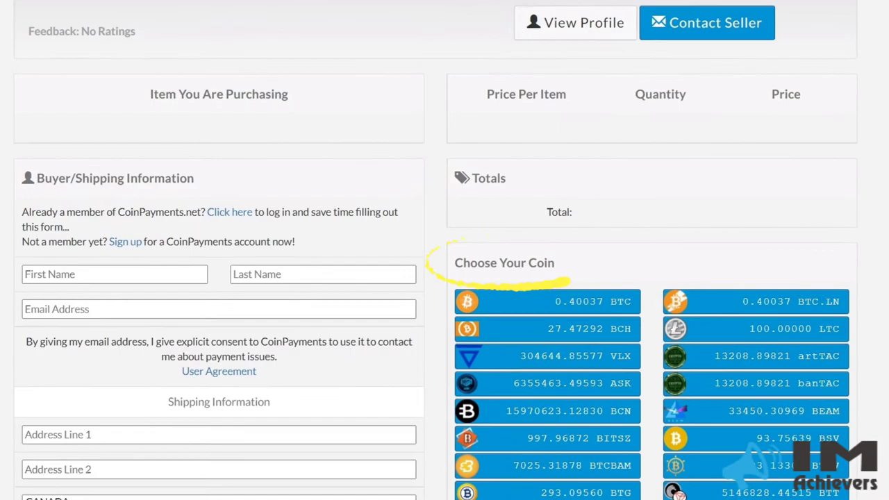
pyautogui.scroll(-3)
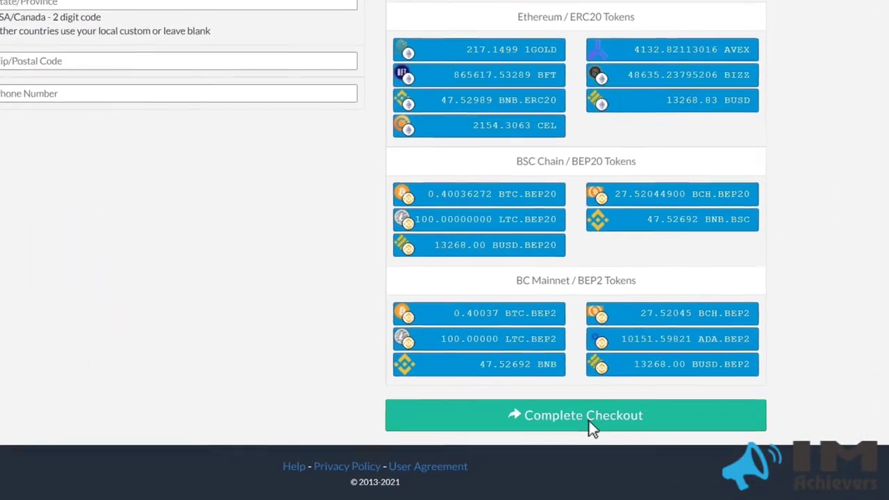
pyautogui.click(575, 415)
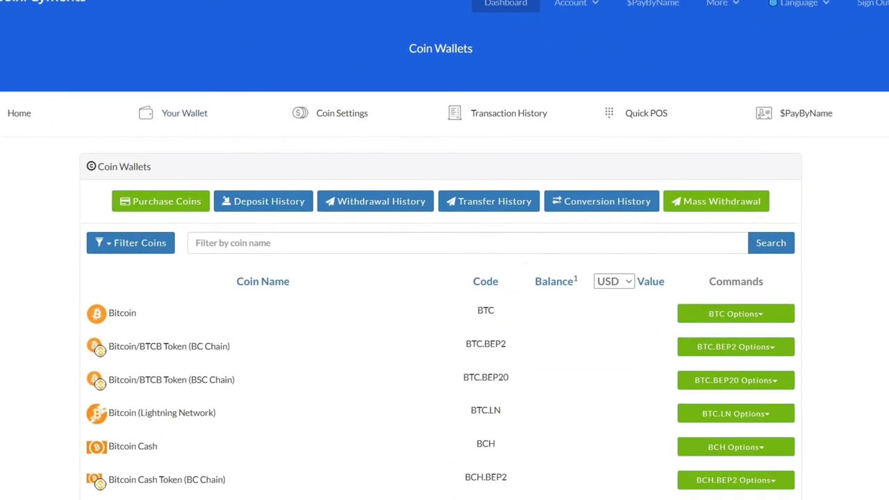
# Scroll through the Coin Wallets list of Bitcoin and other coin balances.
pyautogui.scroll(-3)
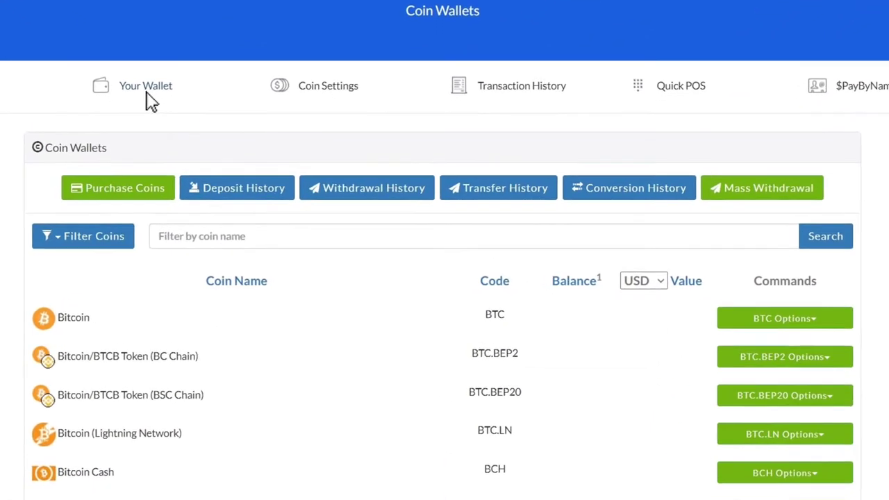
pyautogui.scroll(-3)
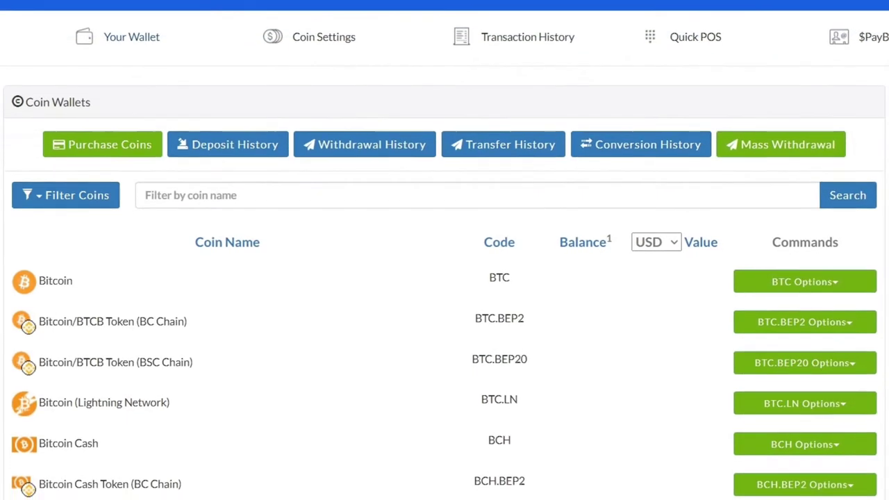